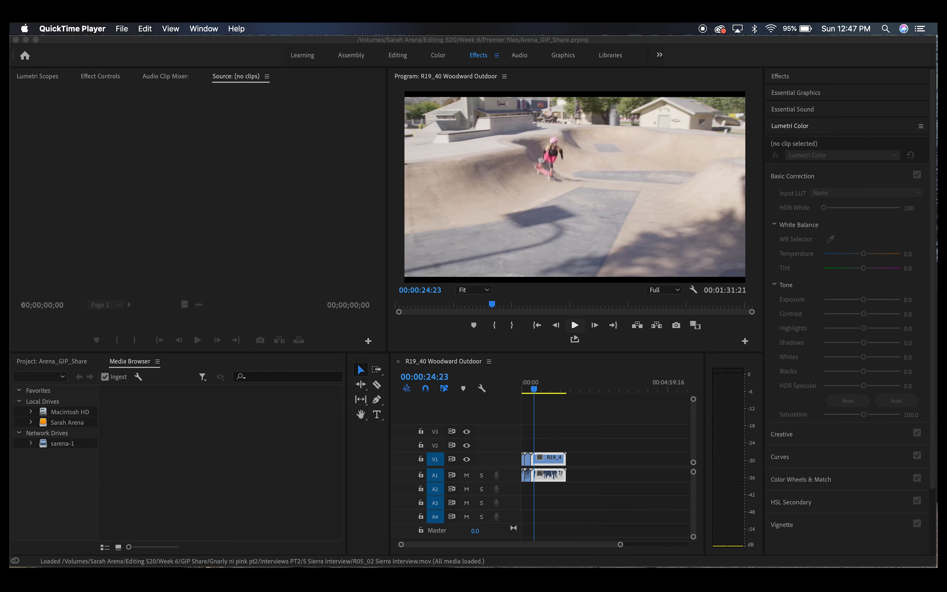
pyautogui.moveTo(734, 394)
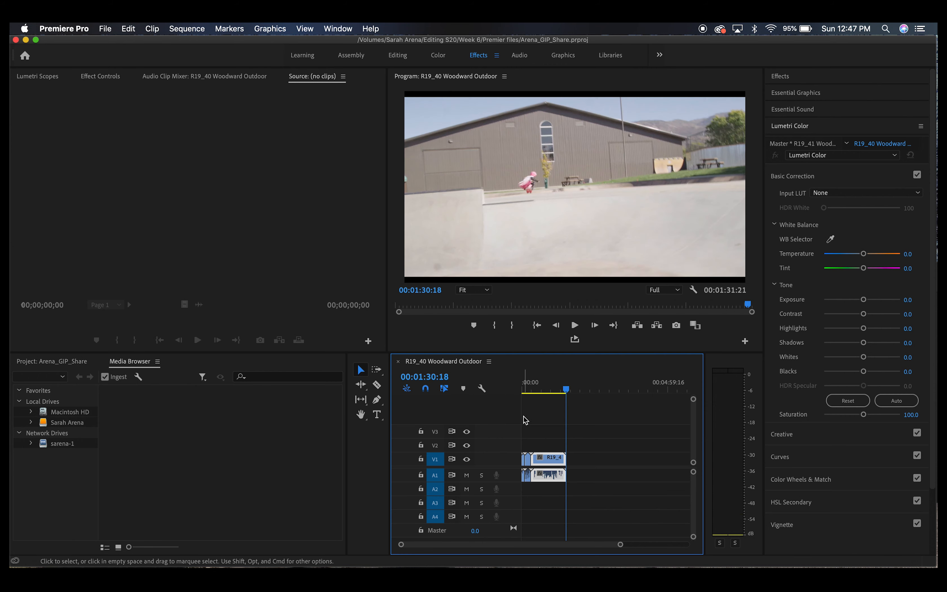
pyautogui.moveTo(376, 385)
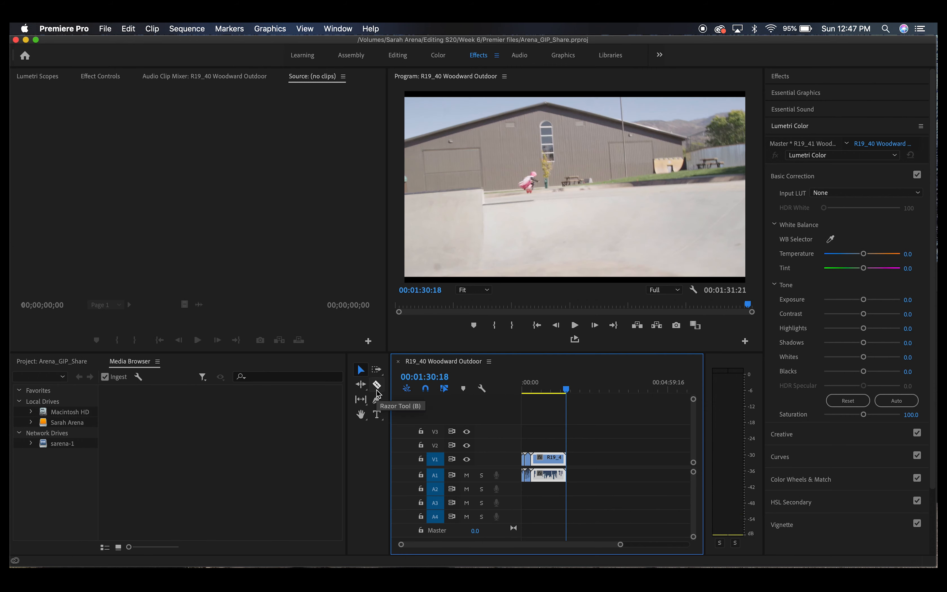
pyautogui.moveTo(314, 341)
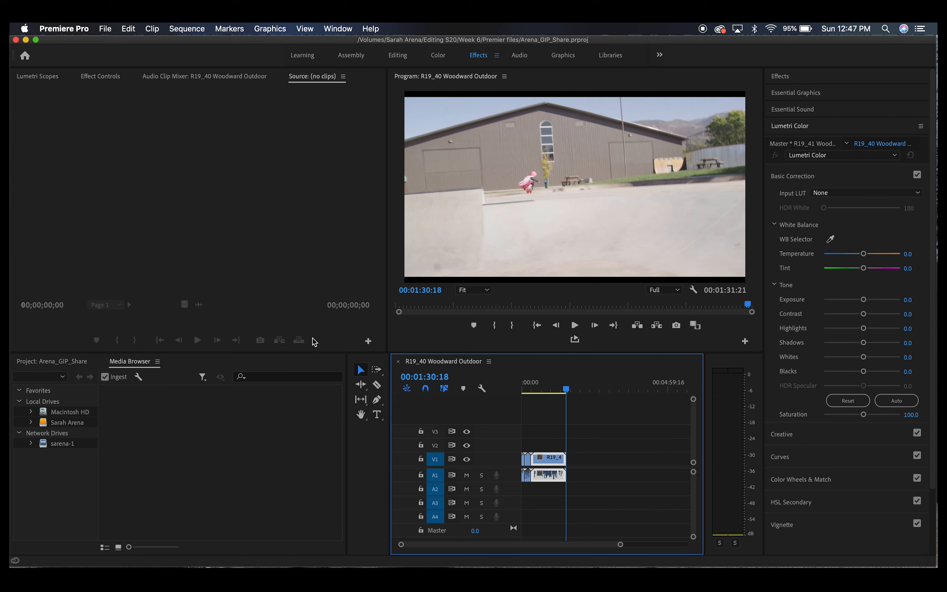
pyautogui.moveTo(285, 464)
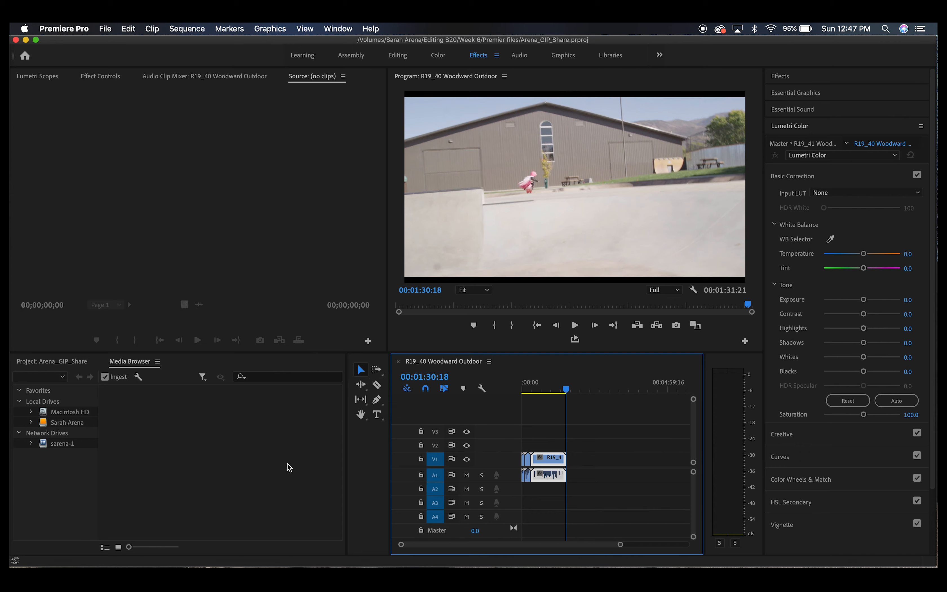
pyautogui.moveTo(109, 365)
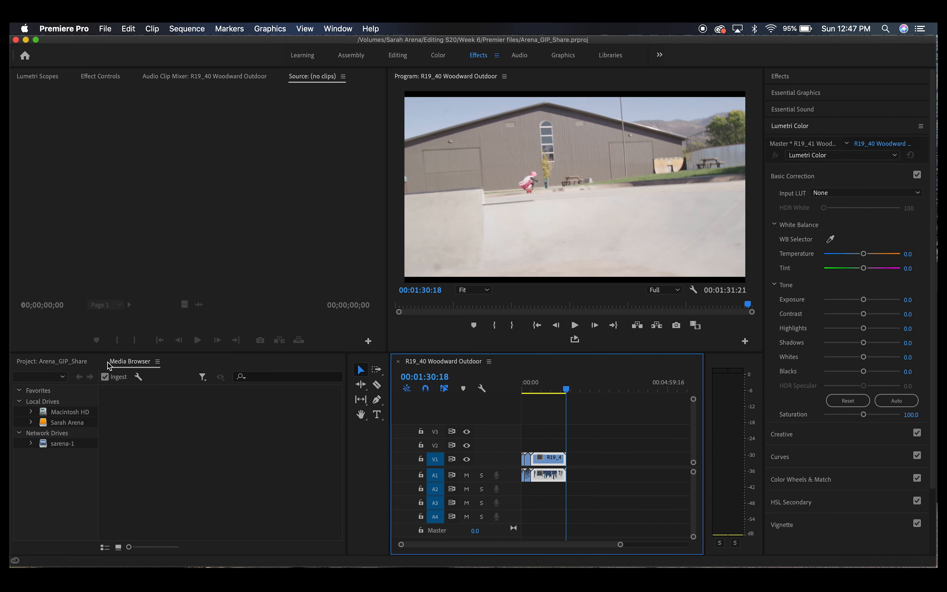
# - Return to the project's top-level bins and open the Gnarly in Pink Pt4 bin
pyautogui.click(51, 362)
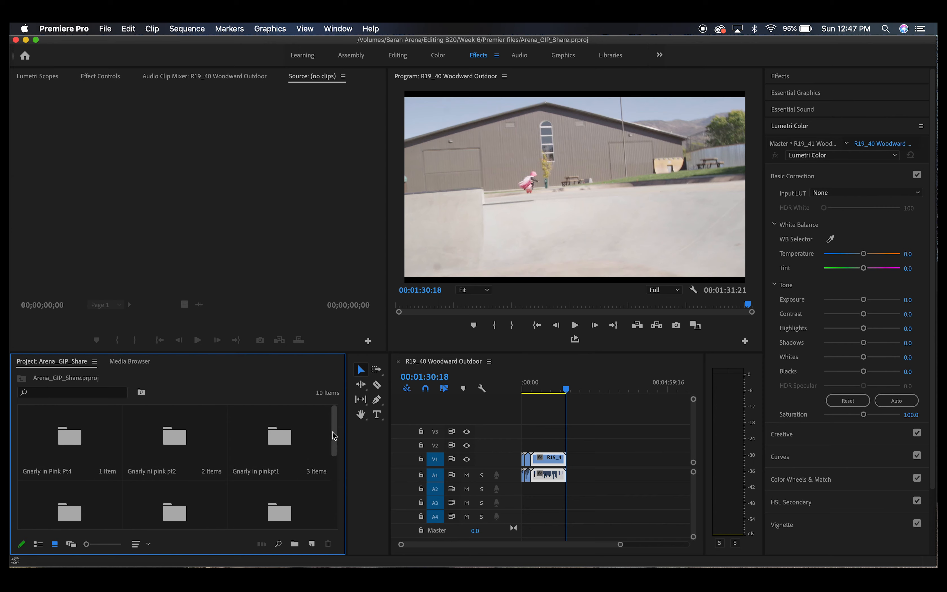
pyautogui.scroll(-3)
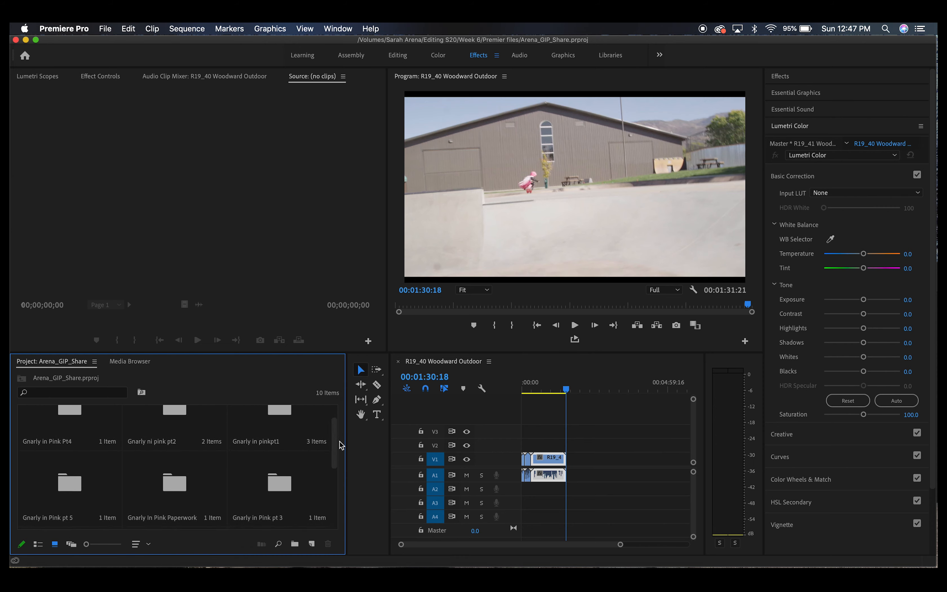
pyautogui.doubleClick(69, 415)
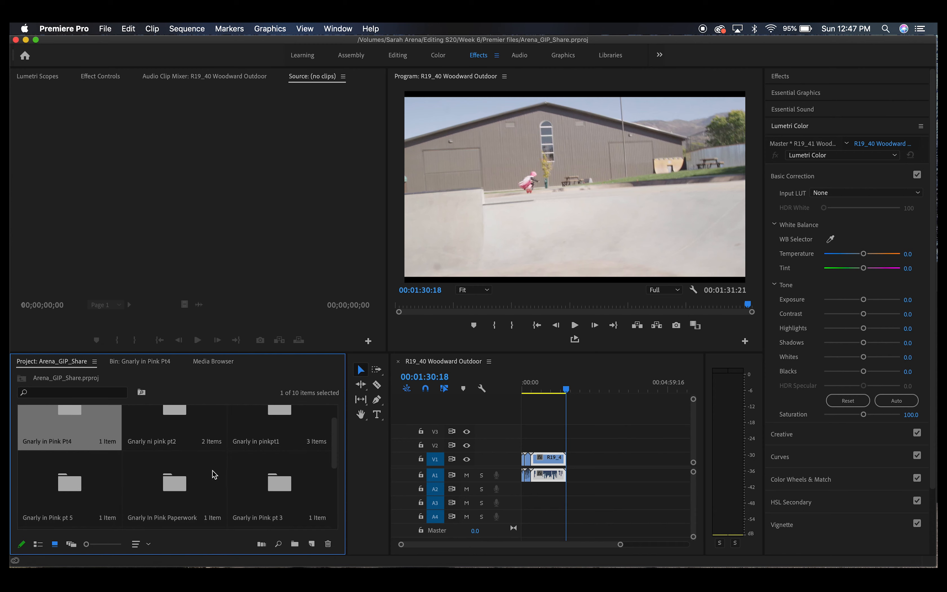
pyautogui.moveTo(454, 402)
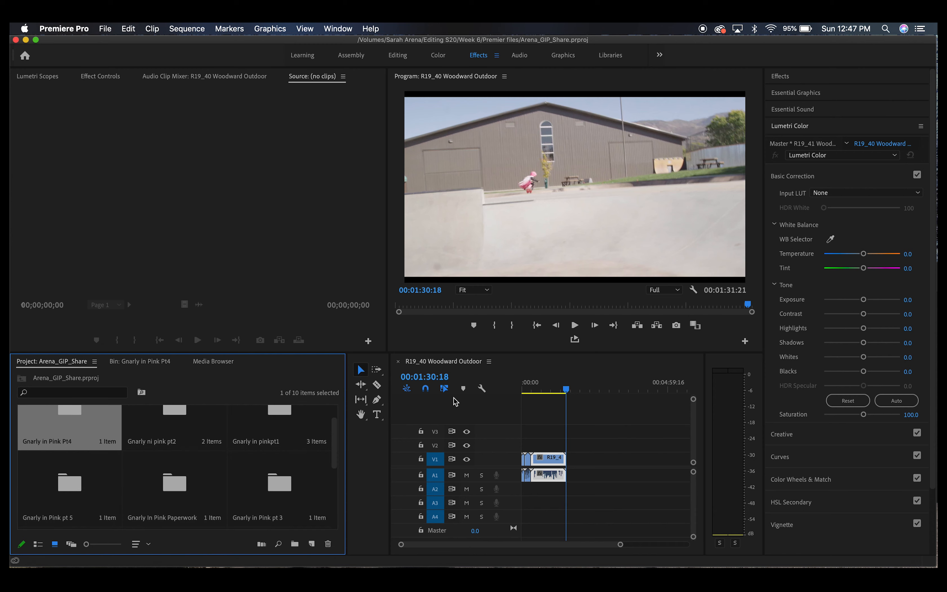
pyautogui.moveTo(370, 359)
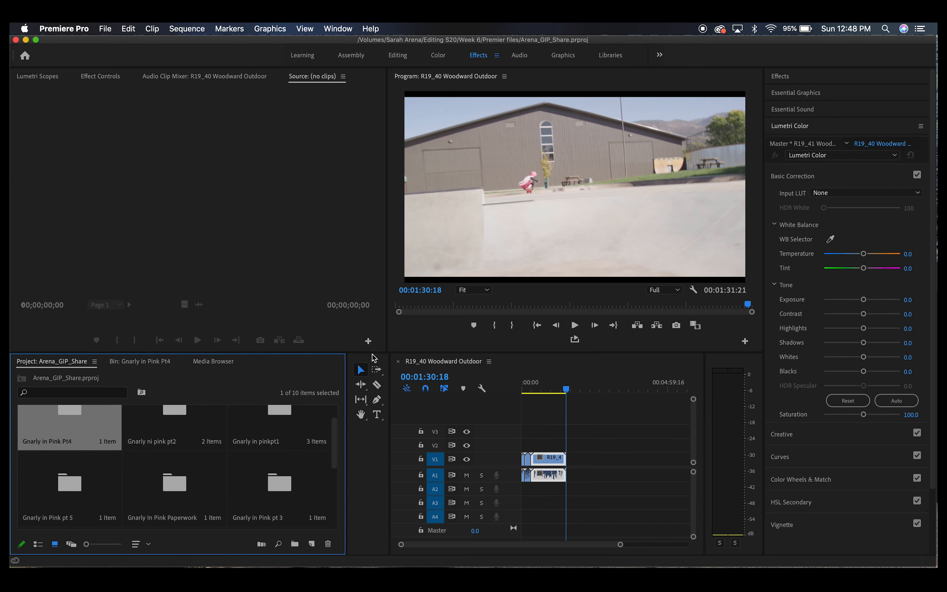
pyautogui.moveTo(620, 277)
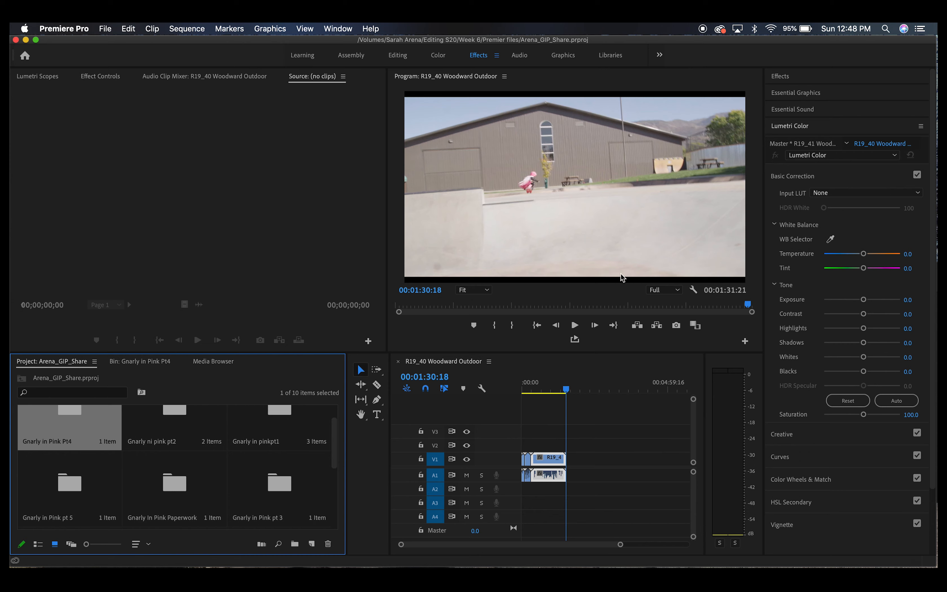
pyautogui.moveTo(515, 360)
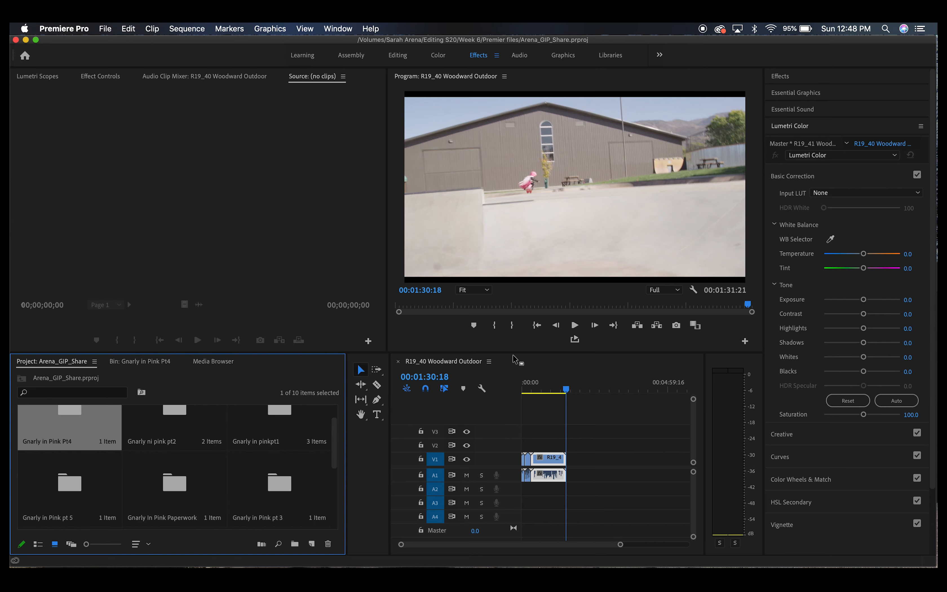
pyautogui.moveTo(210, 493)
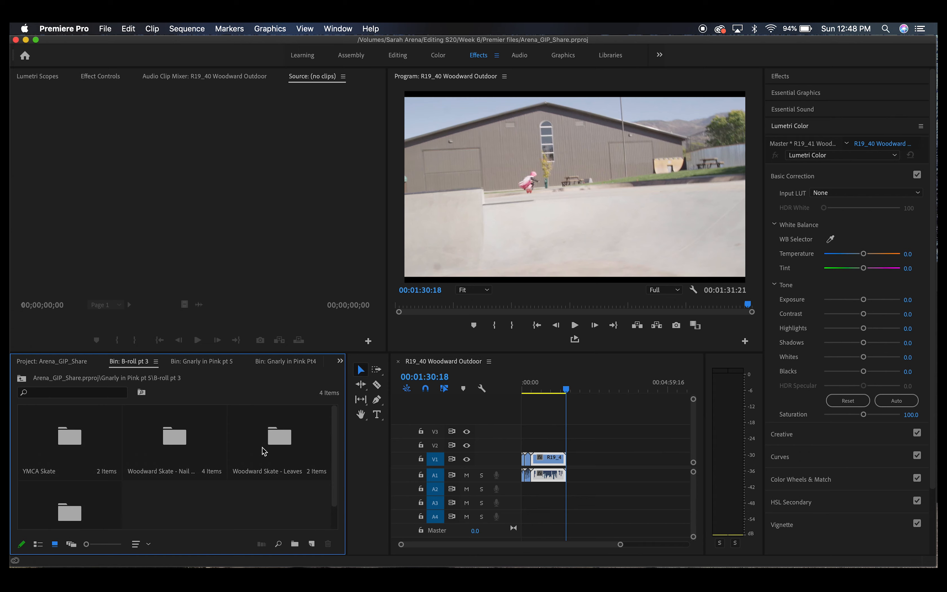
pyautogui.moveTo(129, 483)
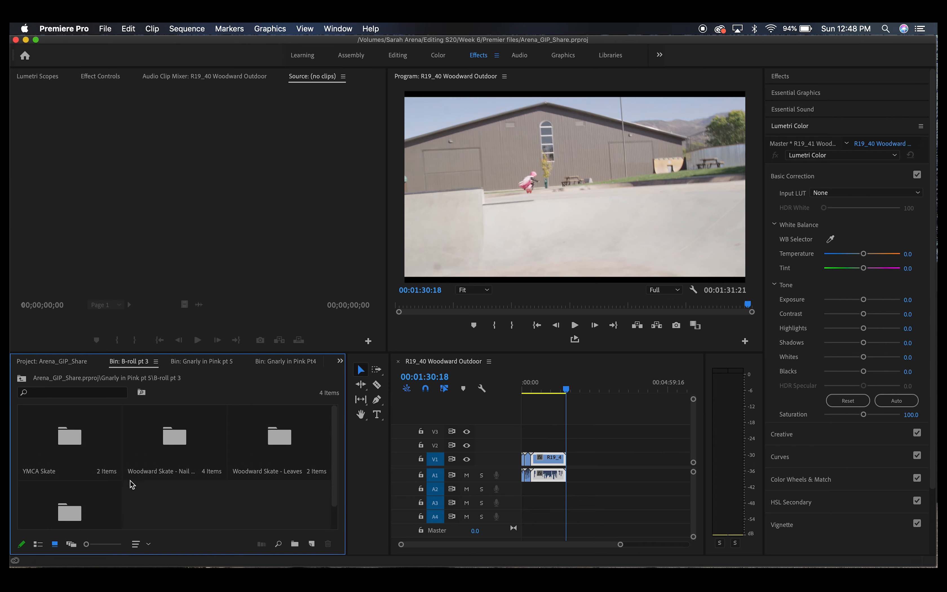
# - Open the Woodward Skate - Nail Painting b-roll bin with its four clips
pyautogui.doubleClick(169, 436)
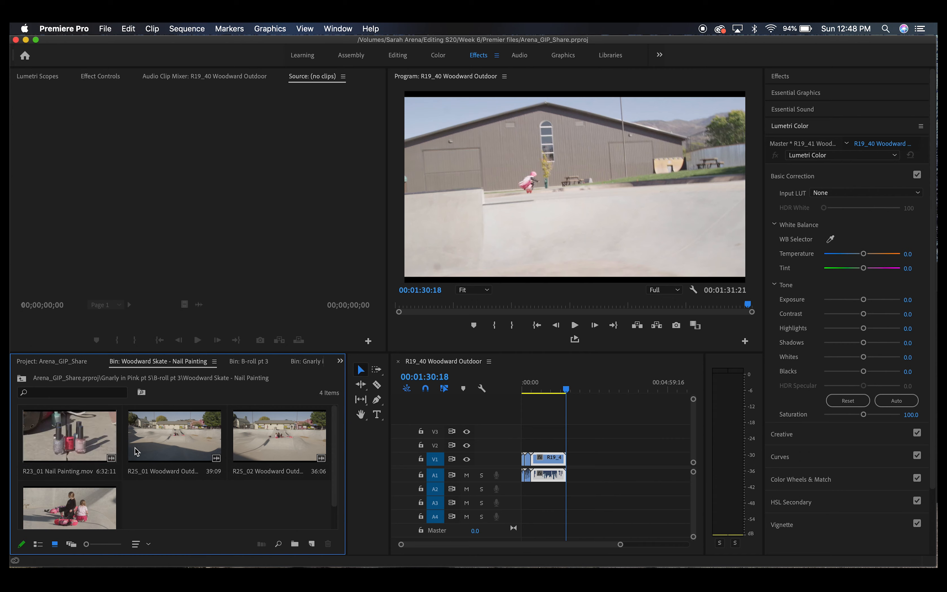
pyautogui.moveTo(118, 504)
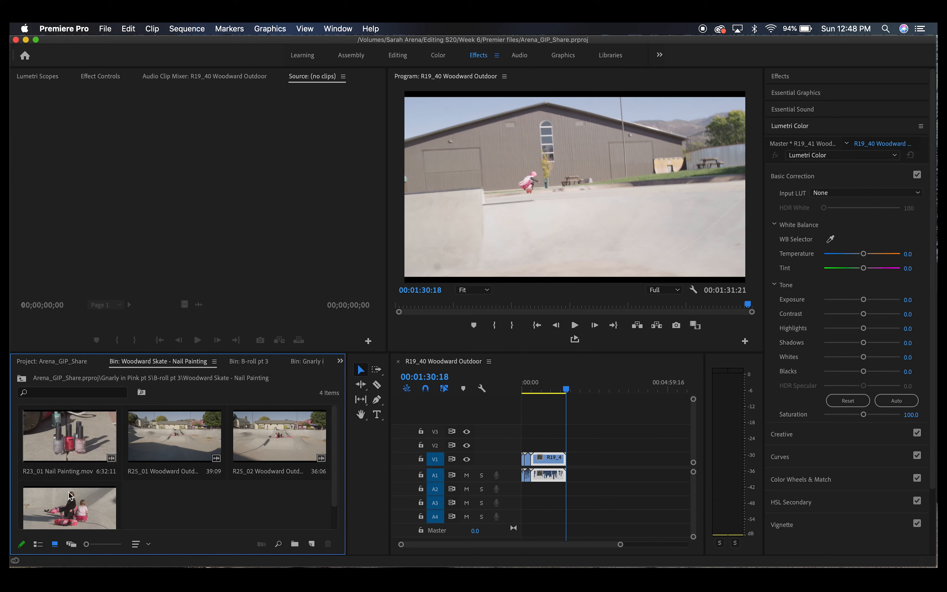
pyautogui.moveTo(155, 447)
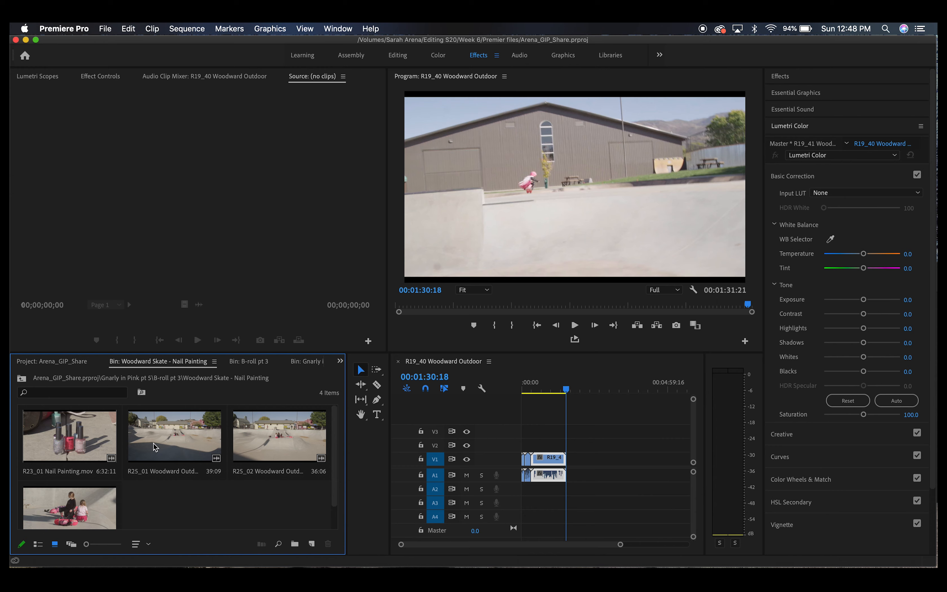
pyautogui.moveTo(173, 454)
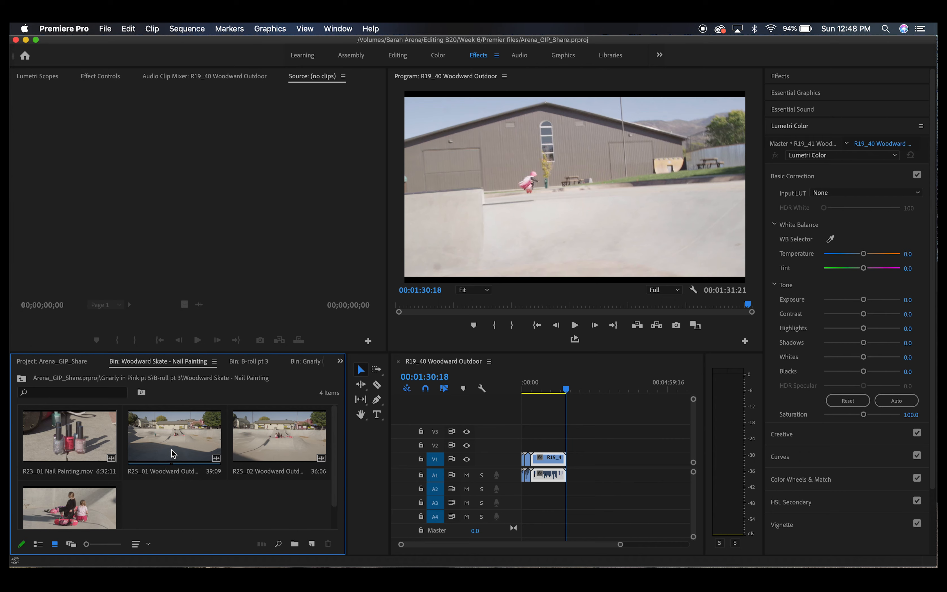
pyautogui.moveTo(527, 170)
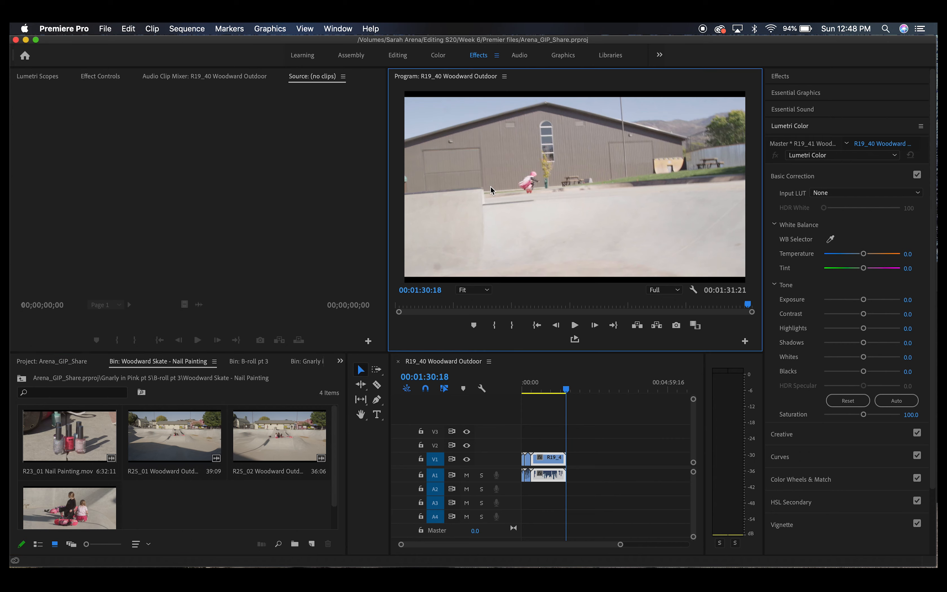
# - Move the Woodward Outdoor sequence playhead back to 00:01:17:03
pyautogui.click(566, 389)
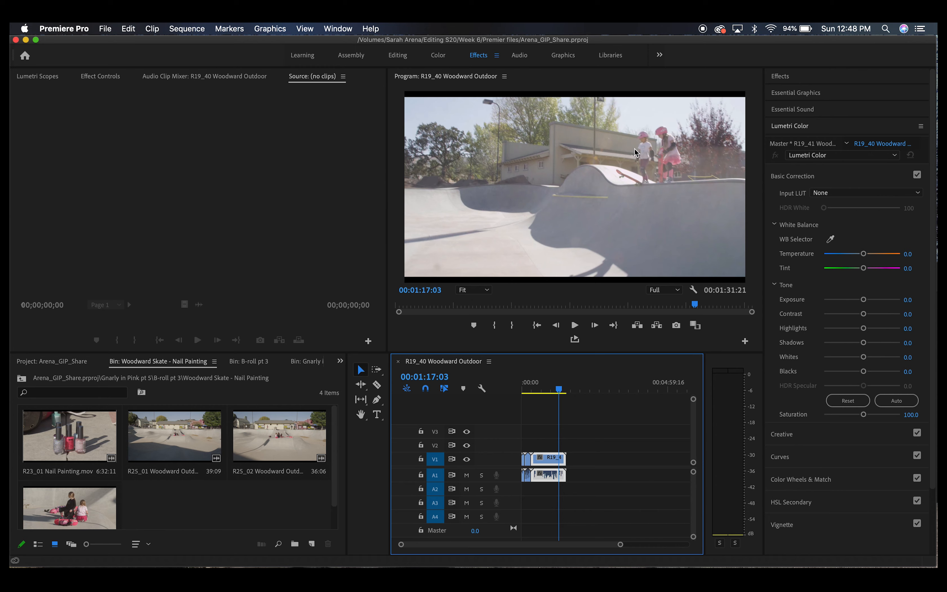
pyautogui.moveTo(646, 162)
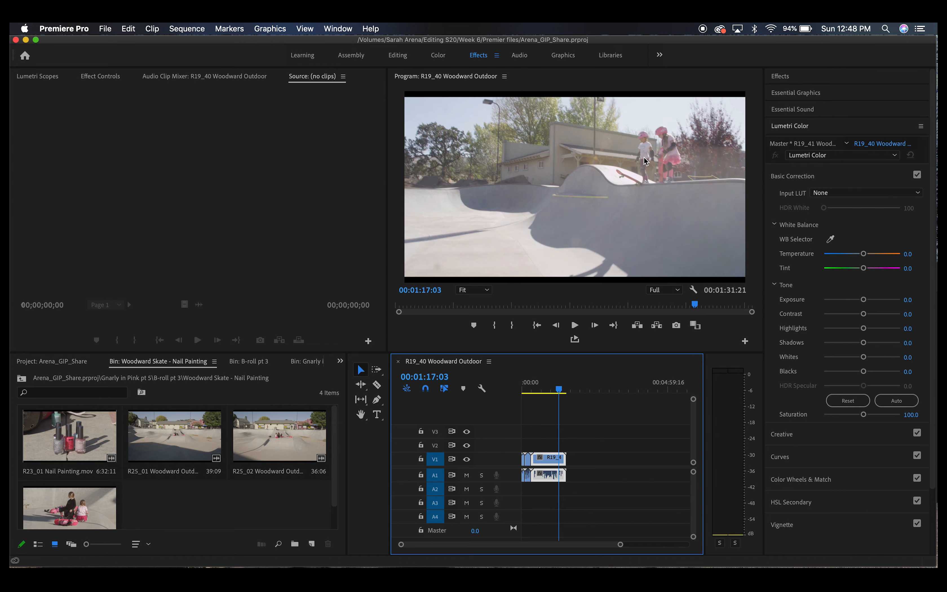
pyautogui.moveTo(676, 146)
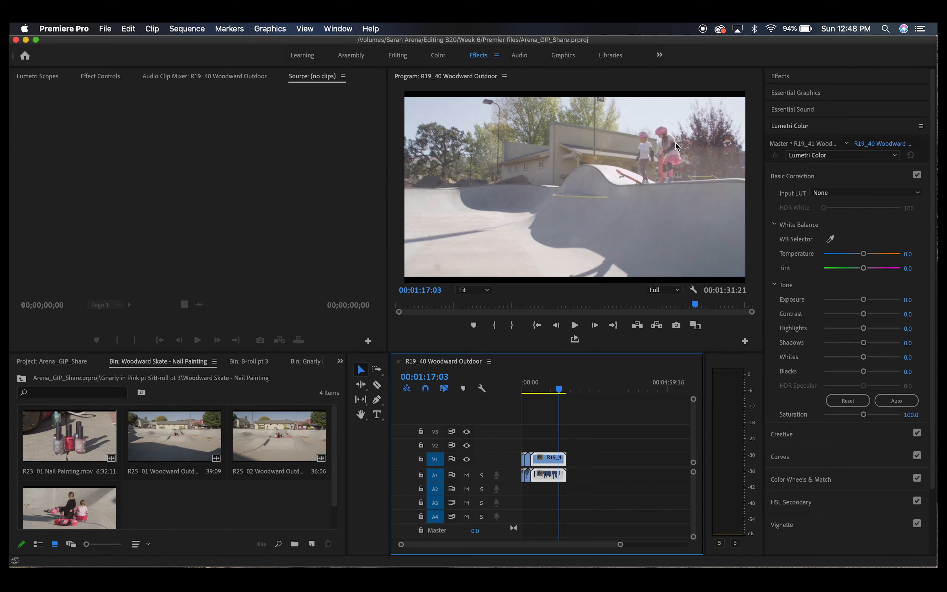
pyautogui.moveTo(115, 454)
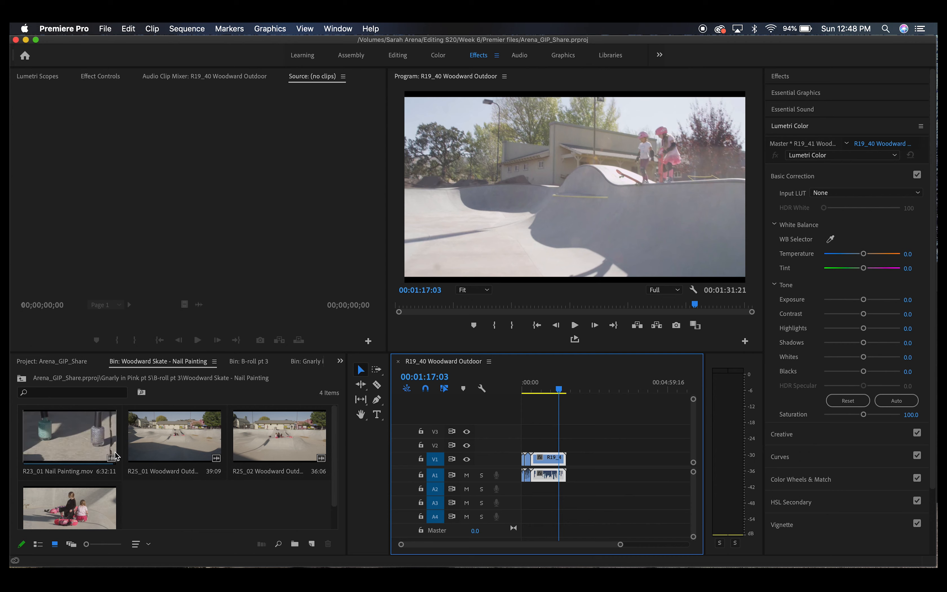
# - Return the Project panel to the top-level list of ten bins
pyautogui.click(249, 361)
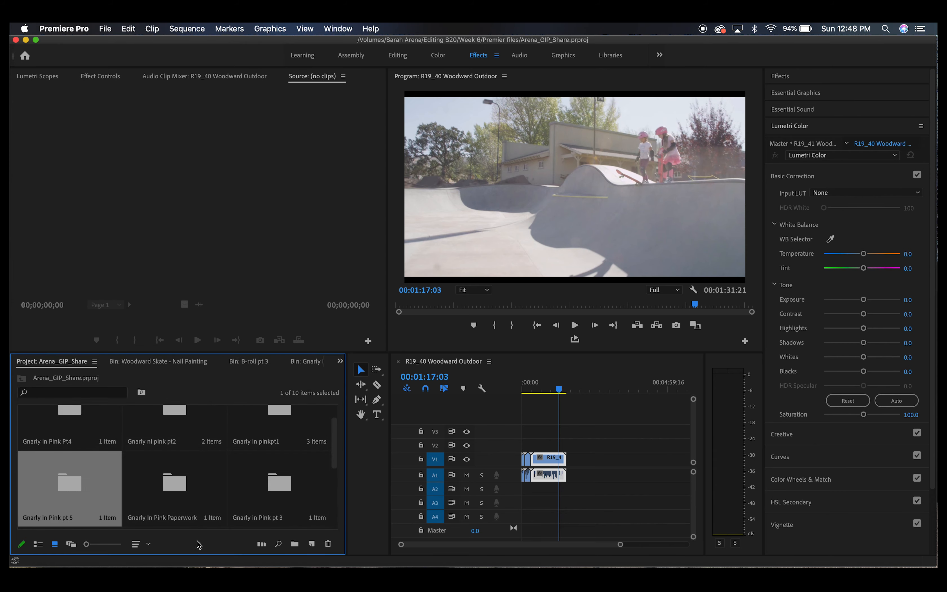
pyautogui.moveTo(176, 474)
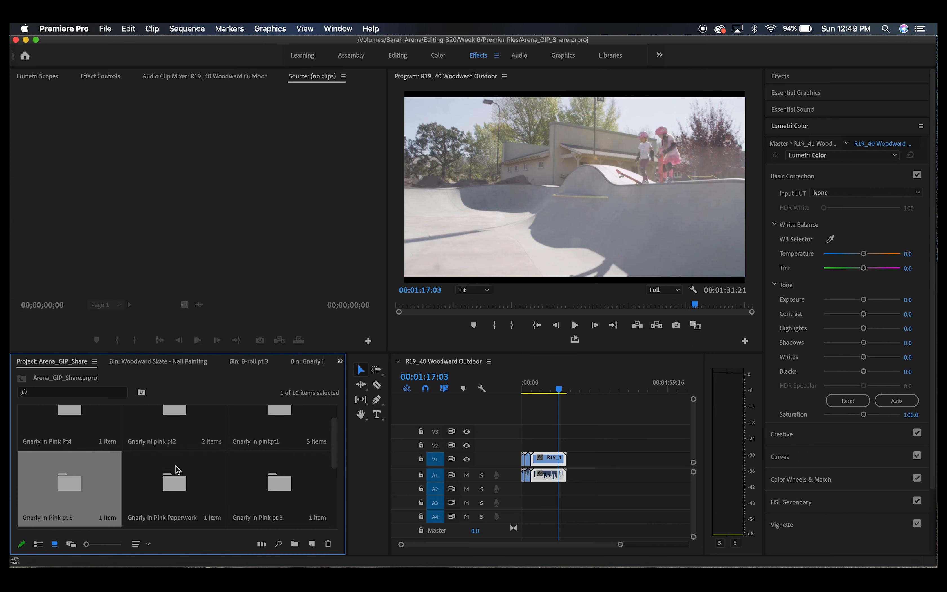
pyautogui.moveTo(430, 459)
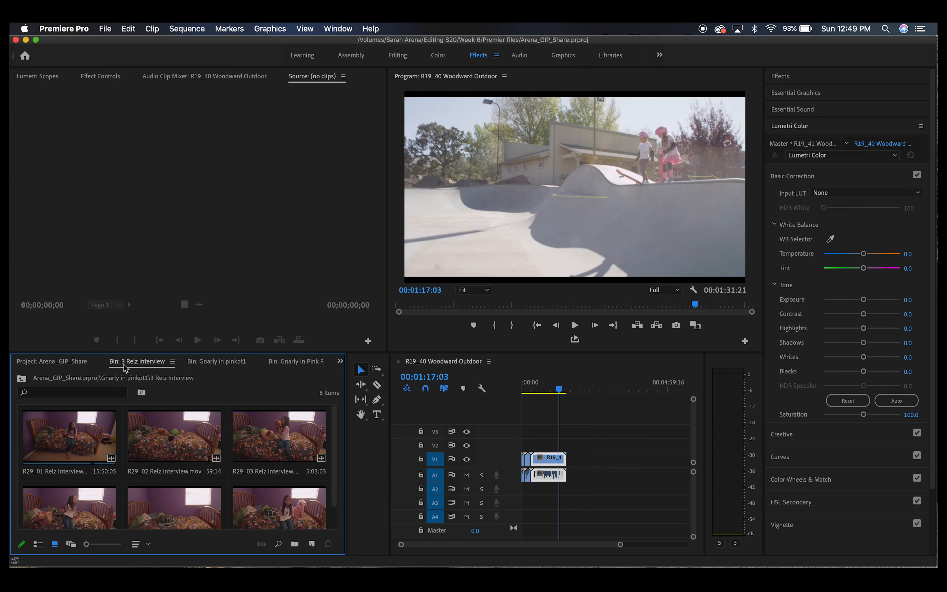
# - Load R29_01 Relz Interview.mov in the Source Monitor and scrub it to 16:38:18:14
pyautogui.doubleClick(69, 437)
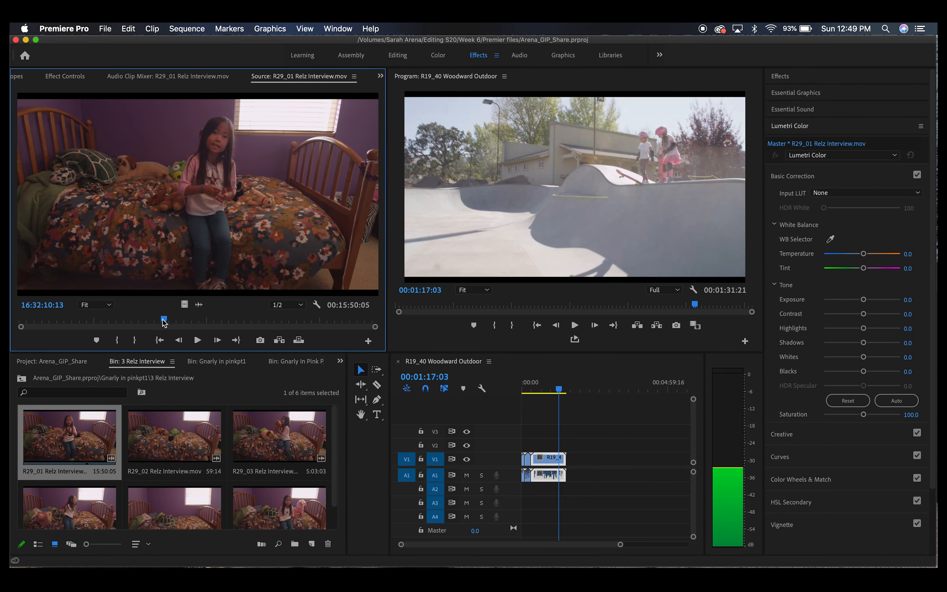
pyautogui.moveTo(163, 319); pyautogui.dragTo(37, 319)
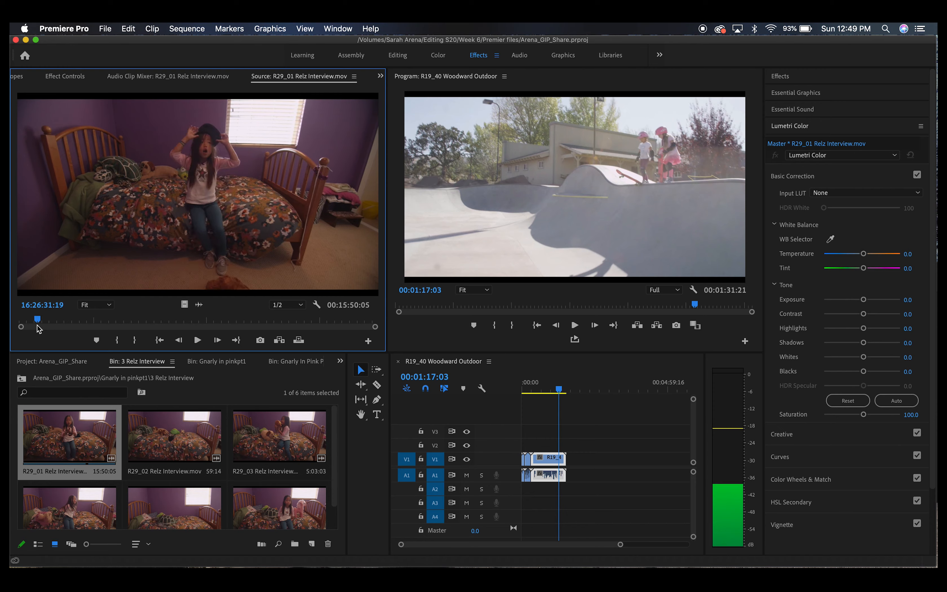
pyautogui.moveTo(38, 319); pyautogui.dragTo(133, 319)
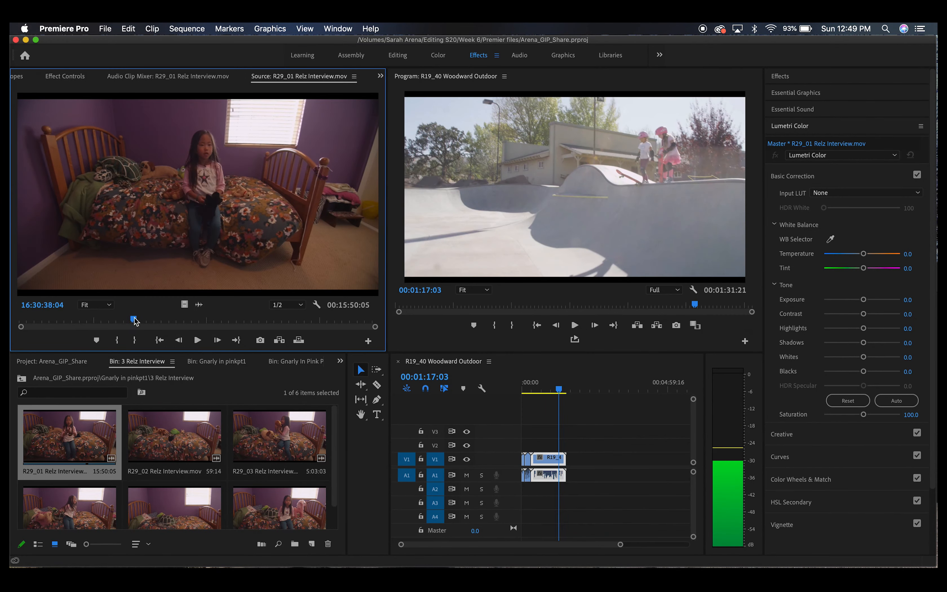
pyautogui.moveTo(134, 320); pyautogui.dragTo(309, 320)
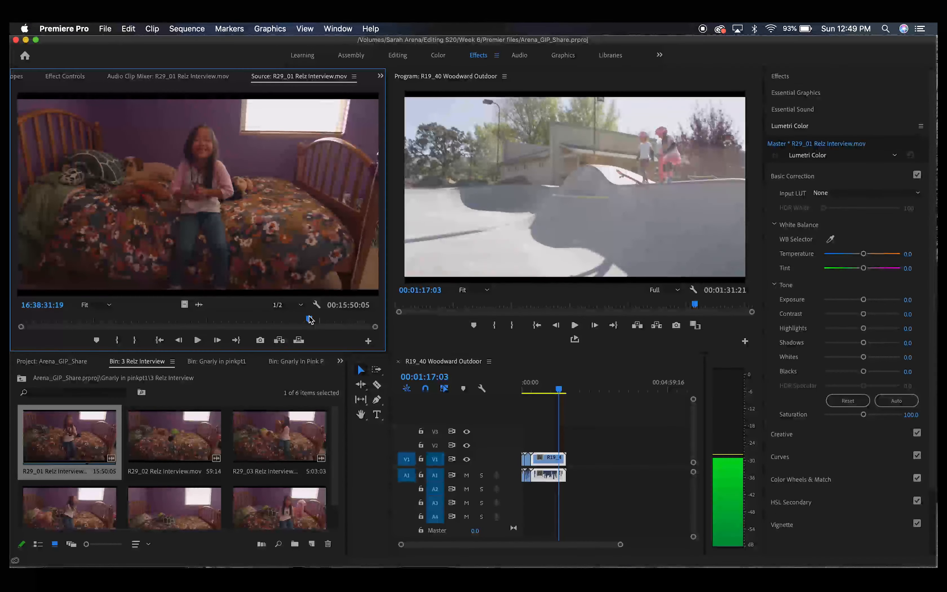
pyautogui.moveTo(310, 319); pyautogui.dragTo(318, 319)
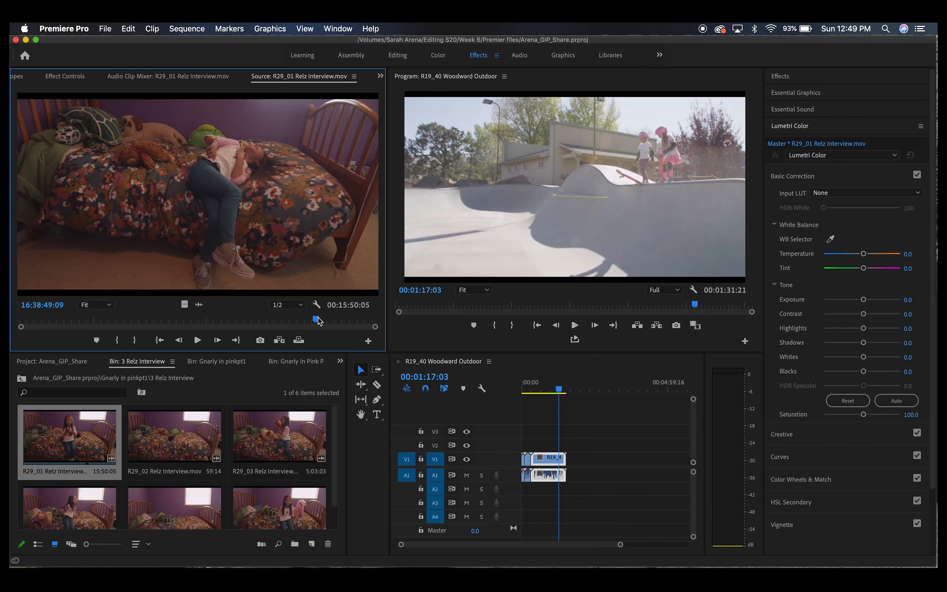
pyautogui.moveTo(316, 319); pyautogui.dragTo(301, 319)
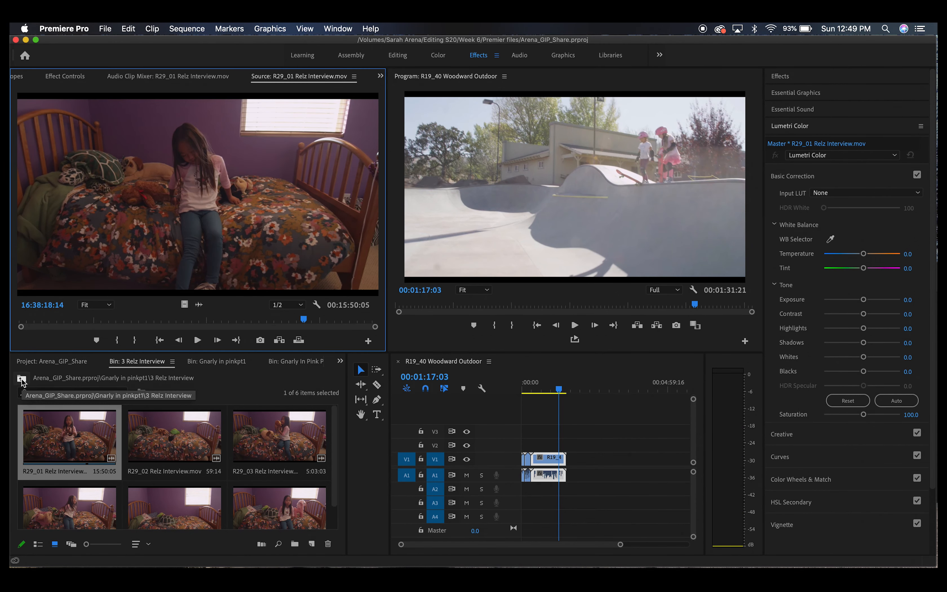
pyautogui.scroll(-3)
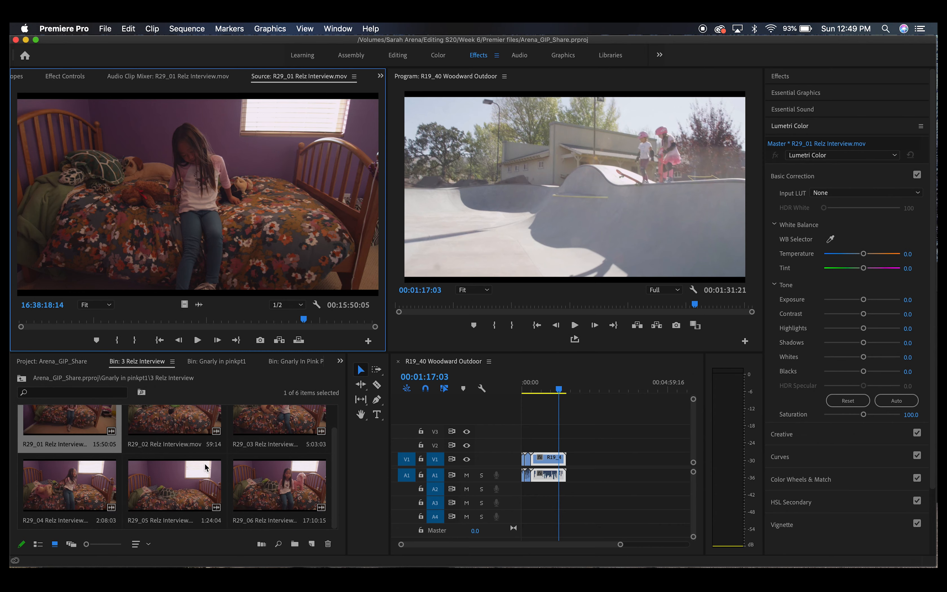
pyautogui.moveTo(194, 496)
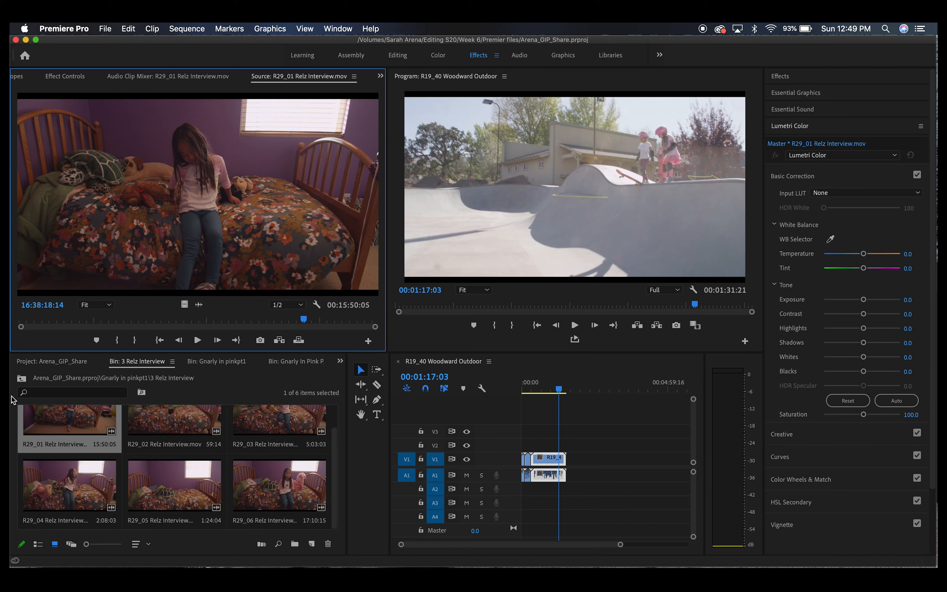
# - Go back up to Gnarly in pinkpt1 and scrub the Woodward Outdoor sequence to 00:00:14:18
pyautogui.click(217, 362)
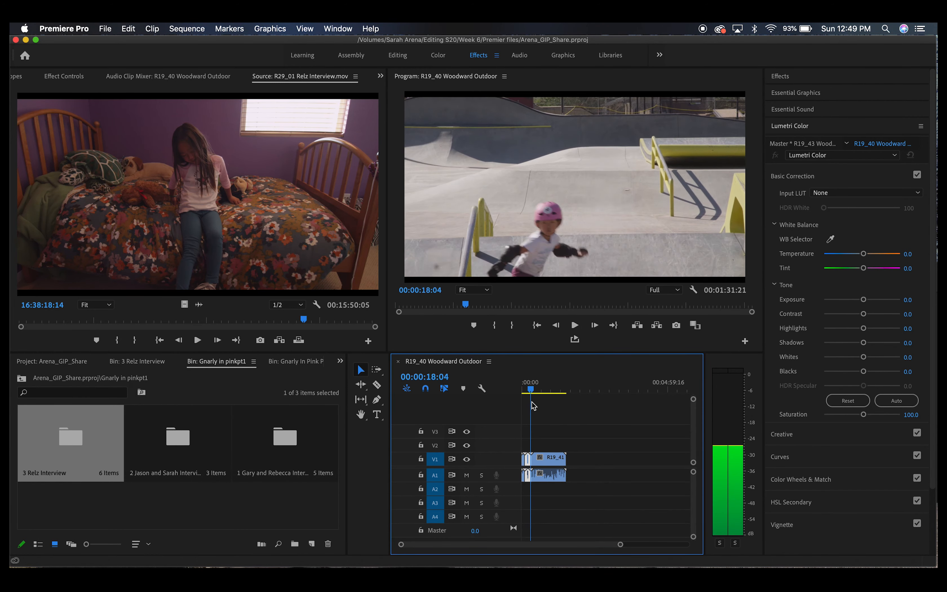
pyautogui.click(544, 389)
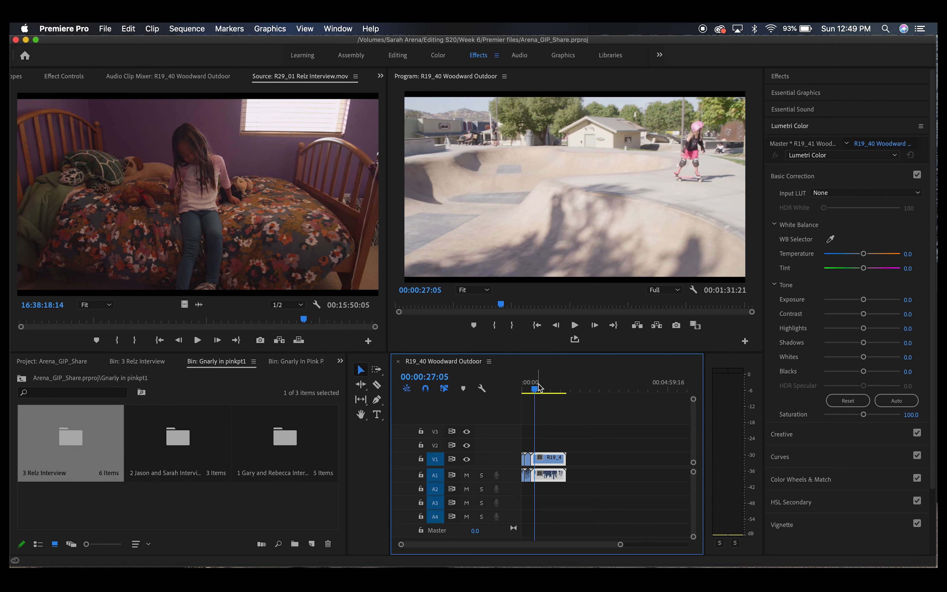
pyautogui.moveTo(536, 389); pyautogui.dragTo(533, 389)
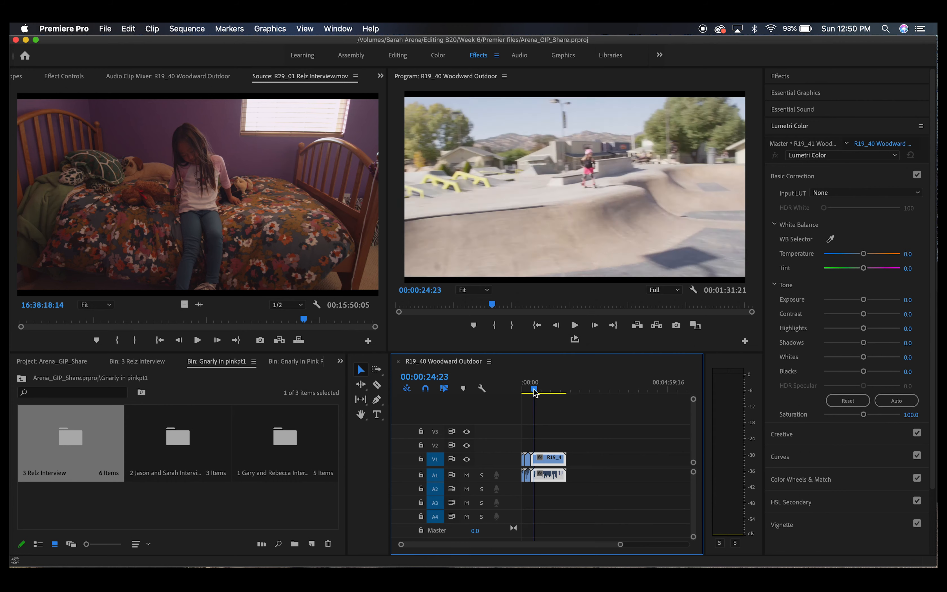
pyautogui.moveTo(534, 390); pyautogui.dragTo(529, 389)
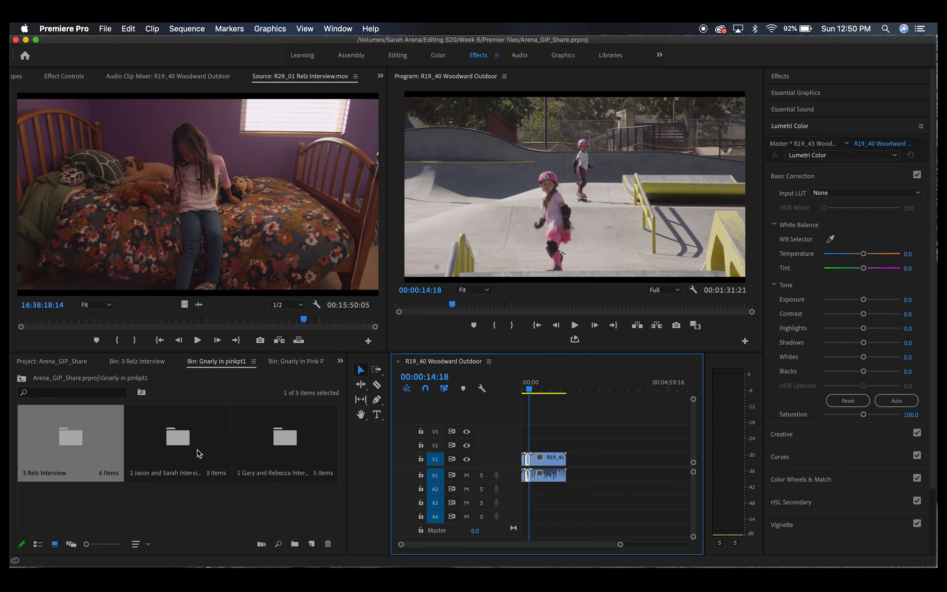
pyautogui.moveTo(602, 478)
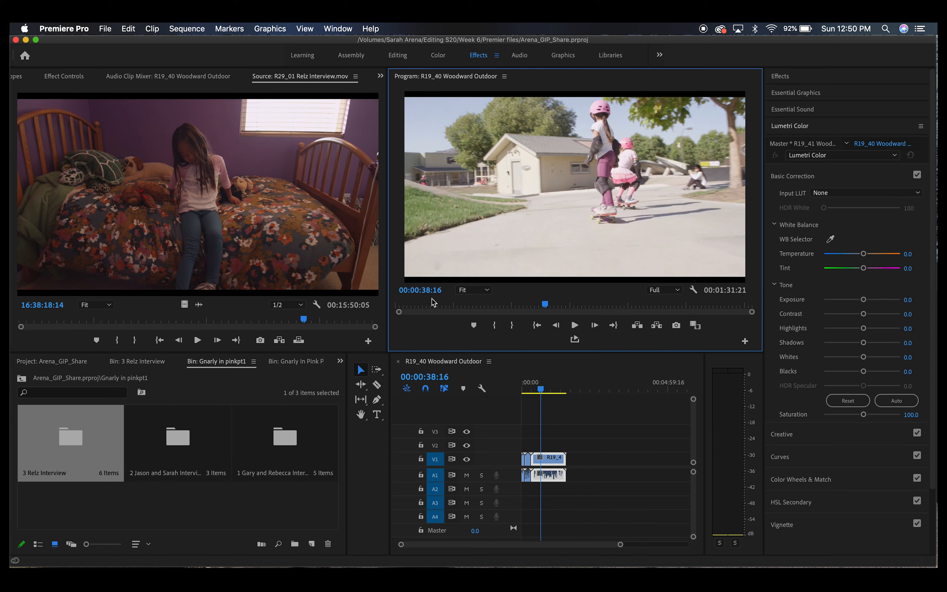
pyautogui.moveTo(167, 415)
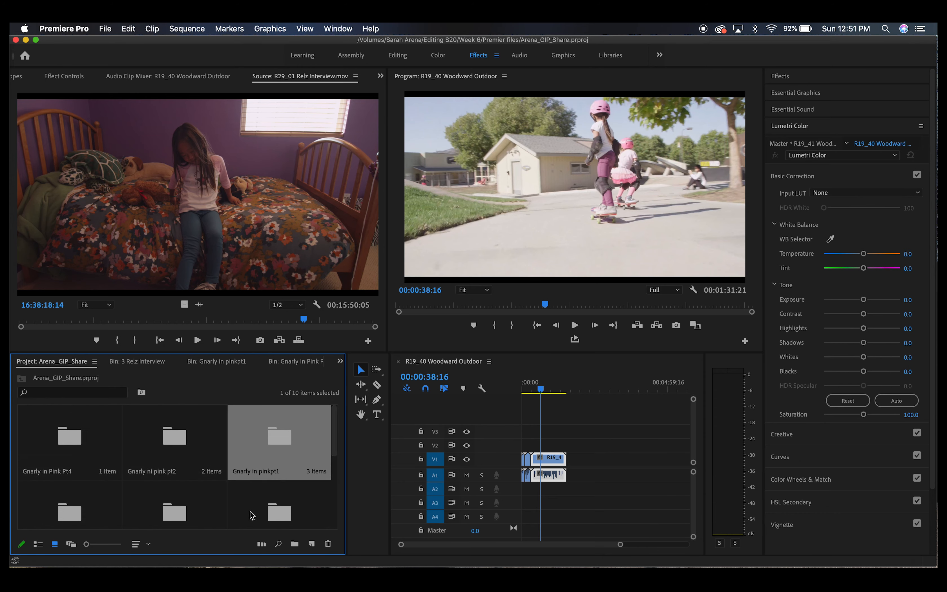
# - Open b-roll > 7 Bella Princess Skate and scrub R21_02 Princess Skate.mov to 18:00:18:18
pyautogui.doubleClick(279, 437)
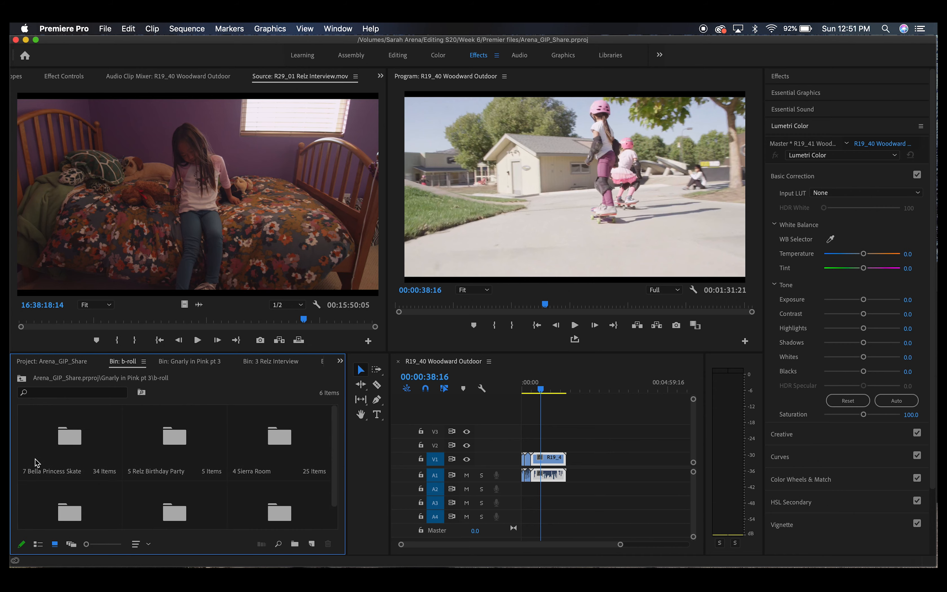
pyautogui.doubleClick(70, 437)
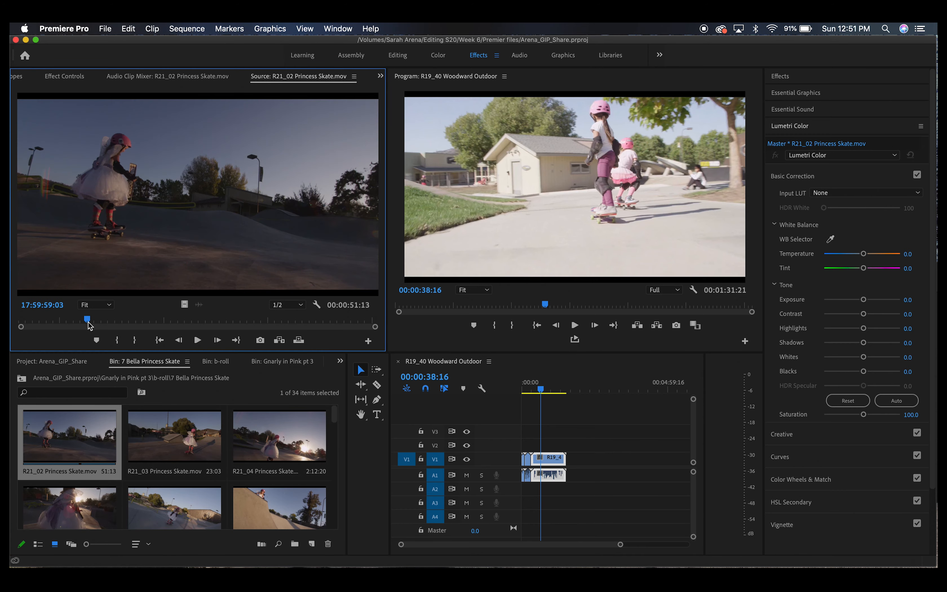
pyautogui.moveTo(87, 319); pyautogui.dragTo(118, 319)
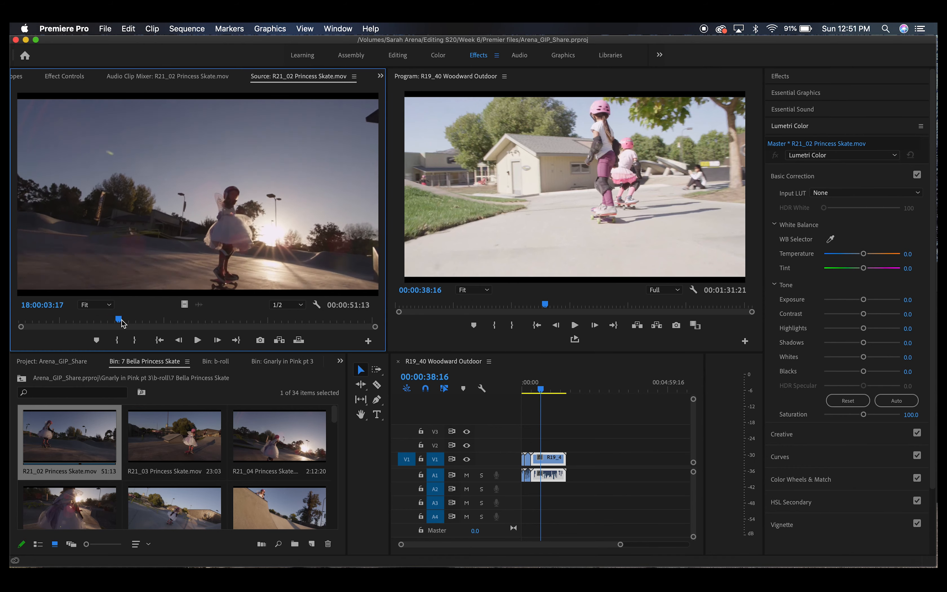
pyautogui.moveTo(119, 319); pyautogui.dragTo(202, 320)
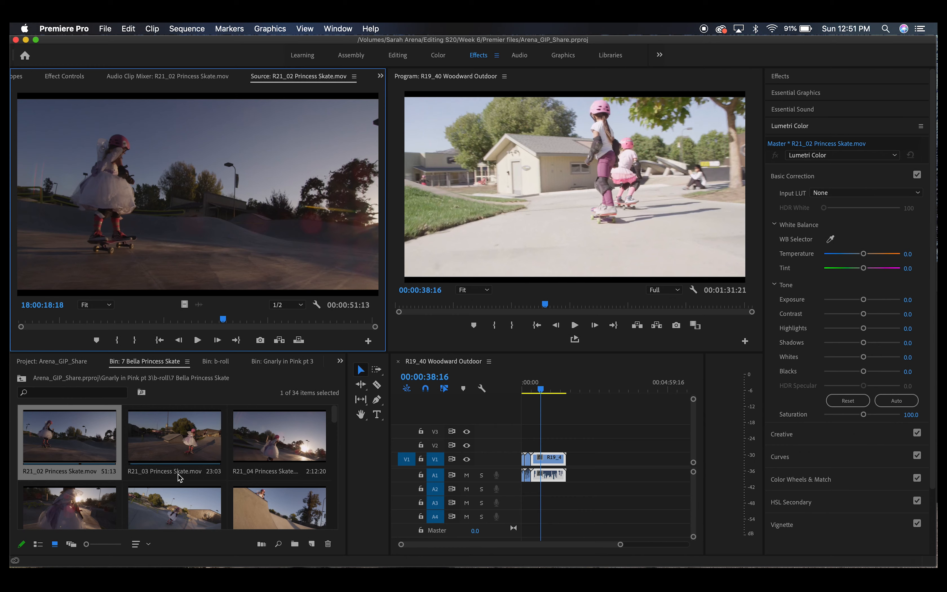
pyautogui.scroll(-3)
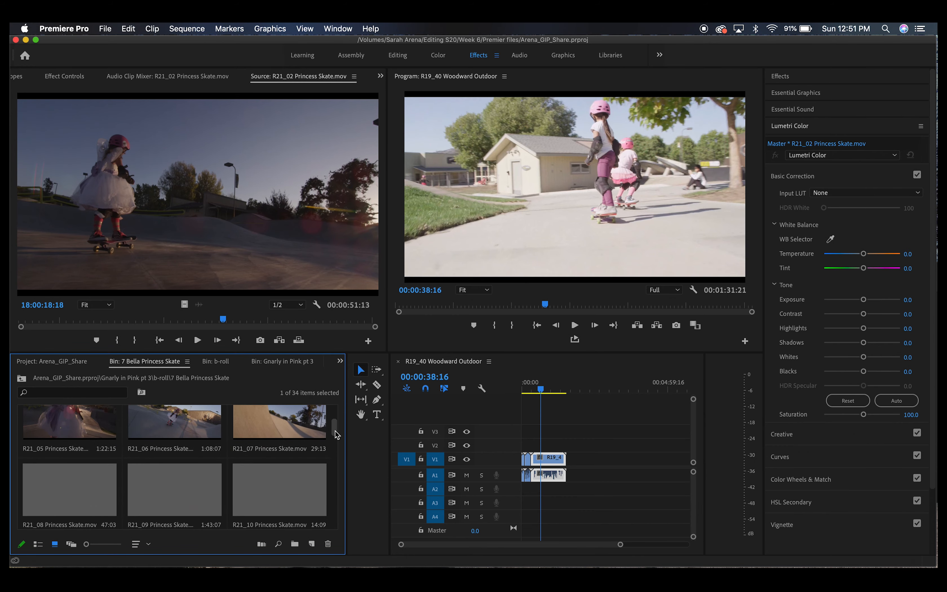
# - Scroll the Bella Princess Skate bin down to clips R21_15–R21_17
pyautogui.scroll(-3)
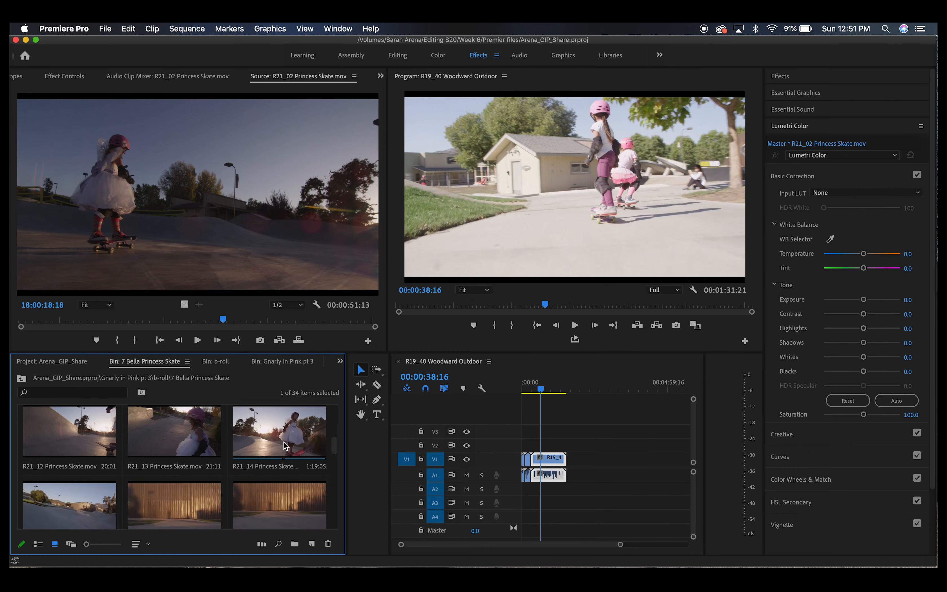
pyautogui.scroll(-3)
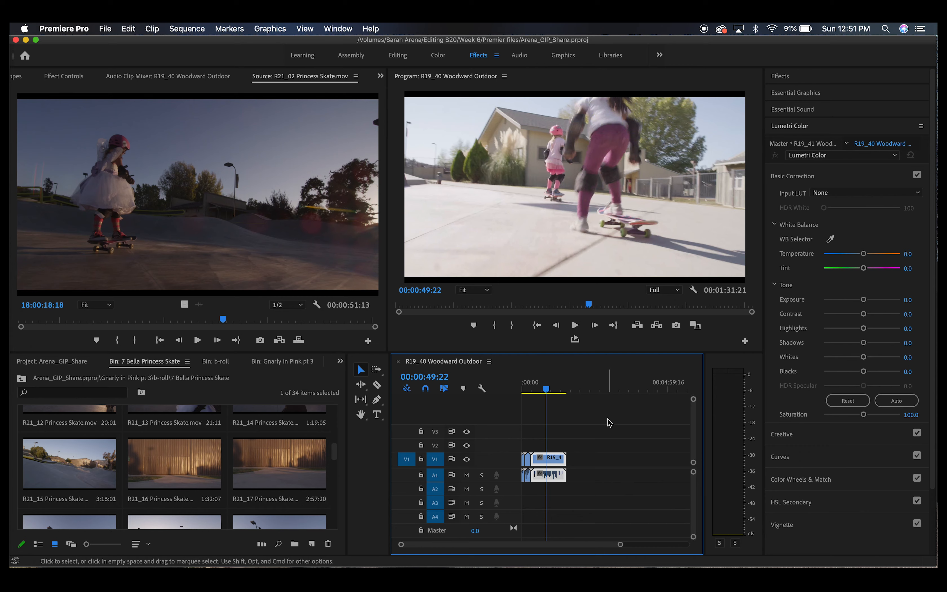
pyautogui.moveTo(573, 439)
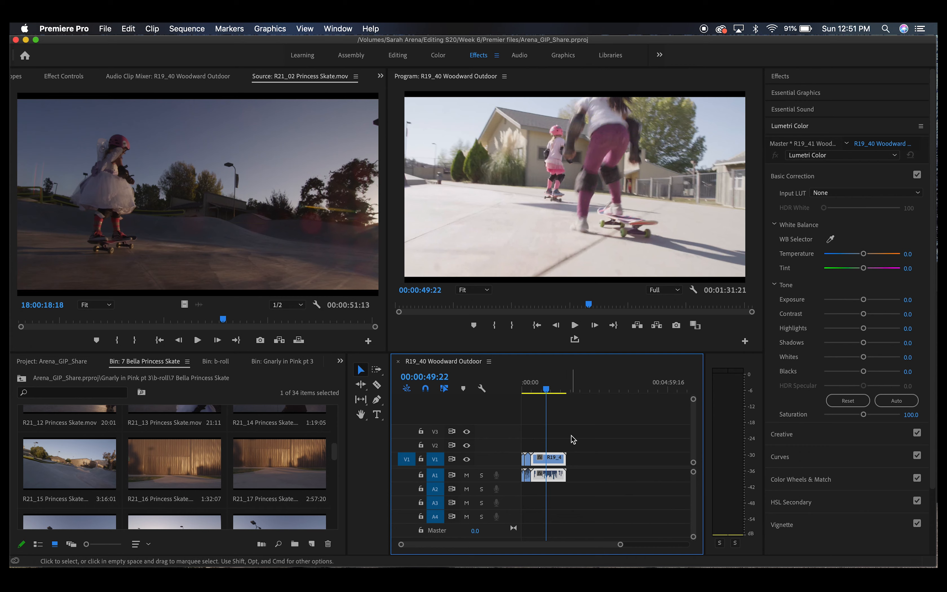